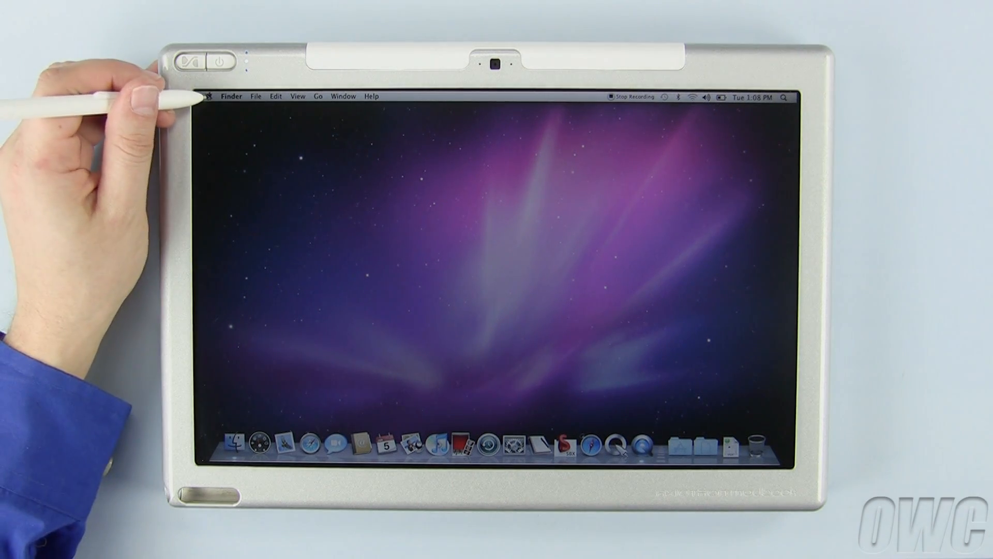
Open System Preferences' Pen Tablet pane, accept the relaunch, and show its Calibrate tab.
left_click(88, 19)
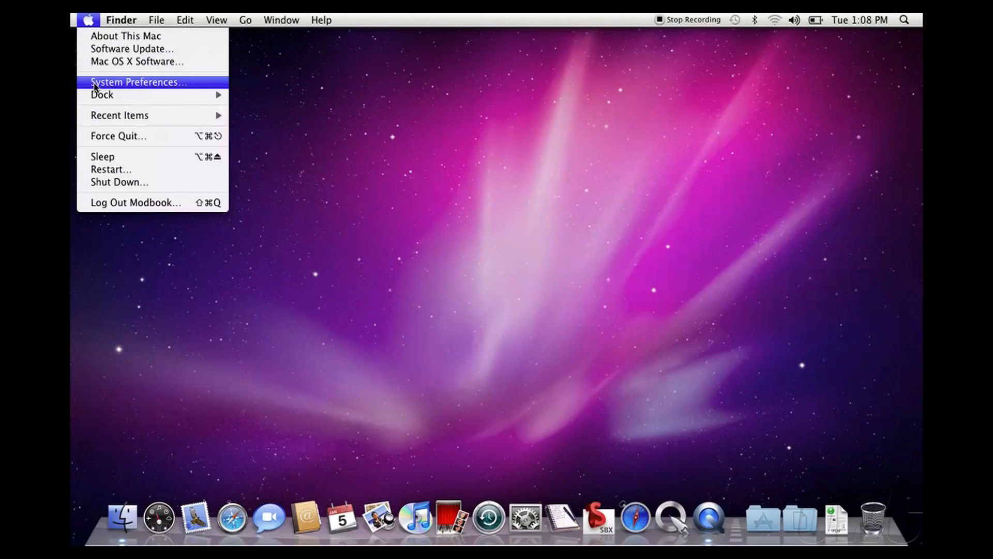
left_click(137, 81)
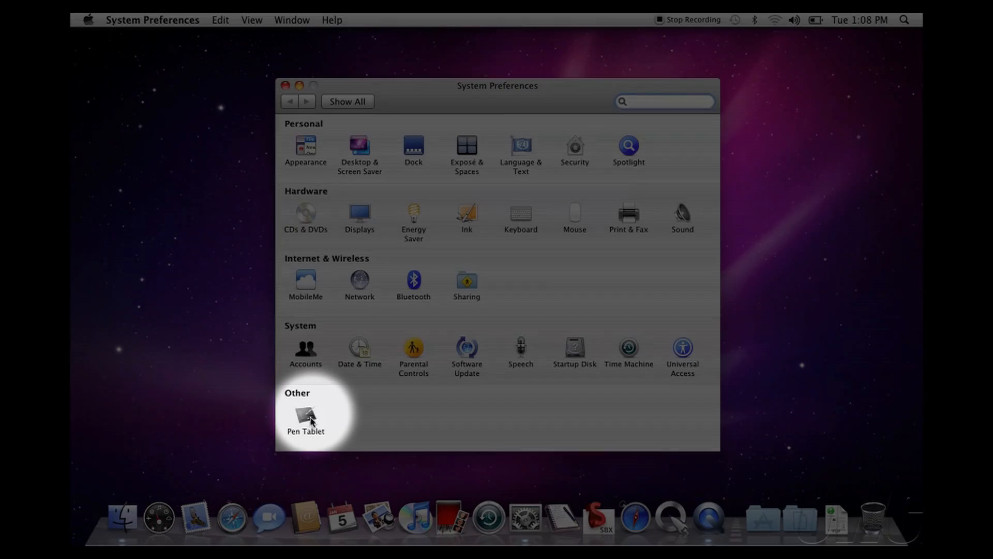
left_click(305, 412)
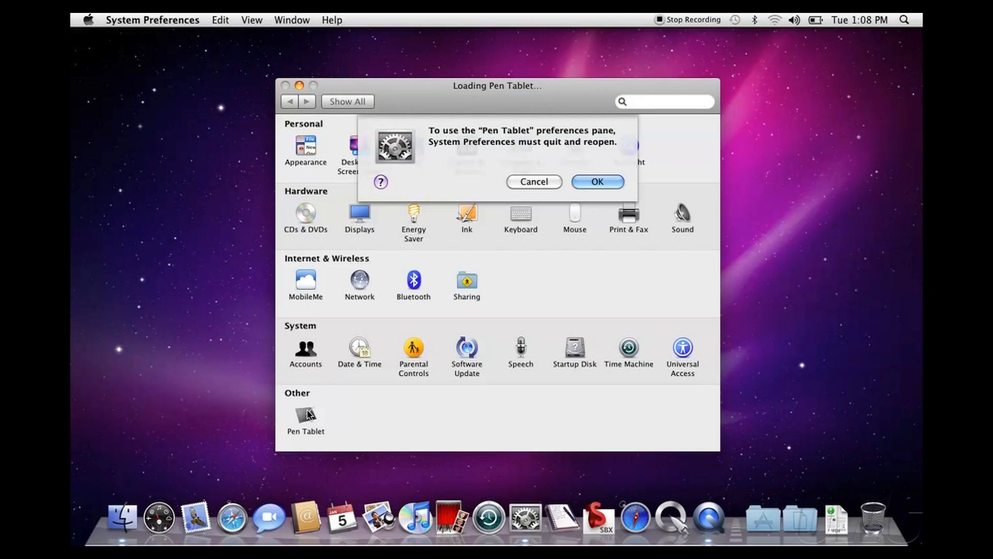
left_click(533, 182)
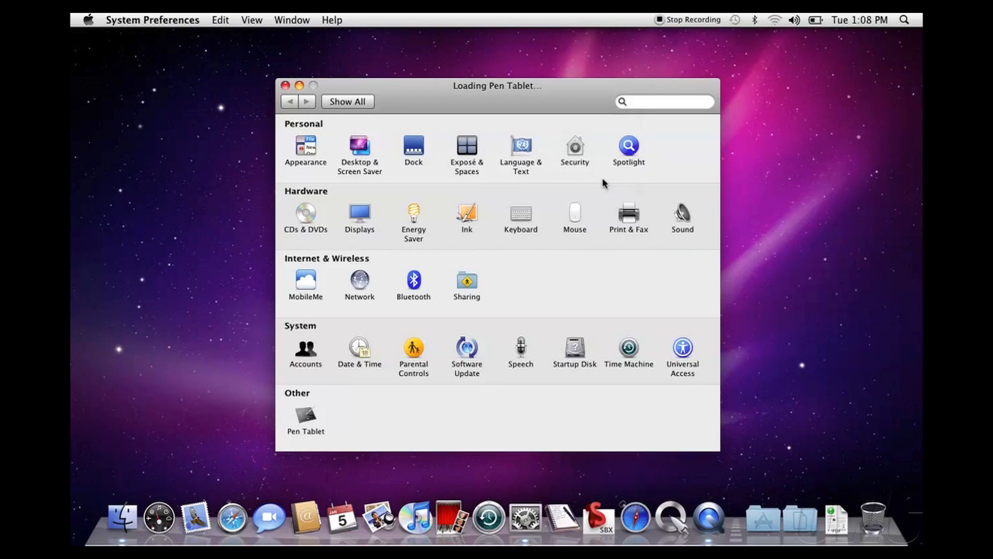
left_click(304, 413)
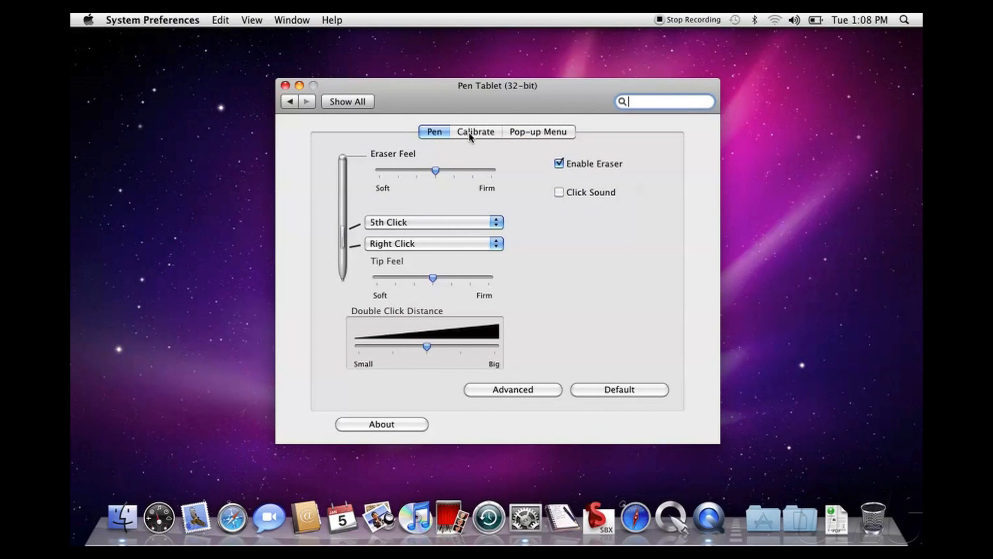
left_click(474, 131)
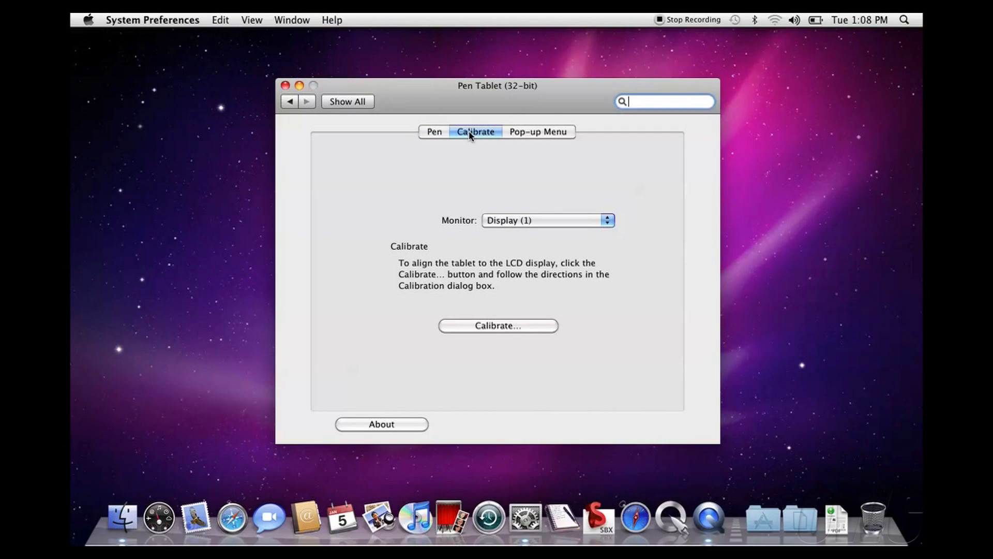